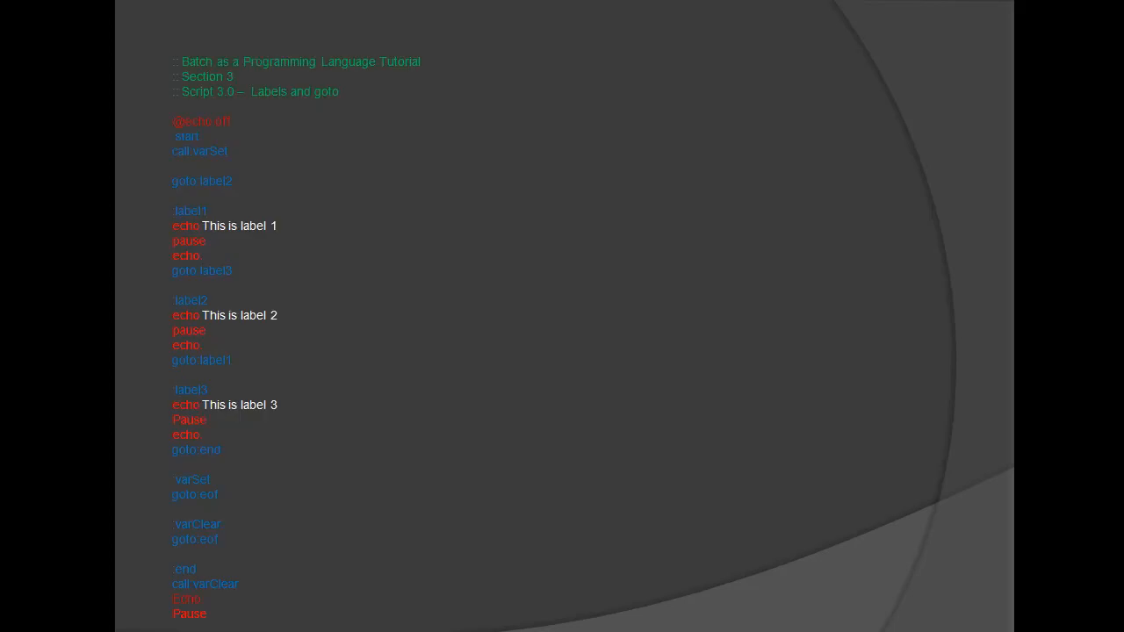
Scroll through the labels and goto slide before returning to the desktop.
scroll(down, 3)
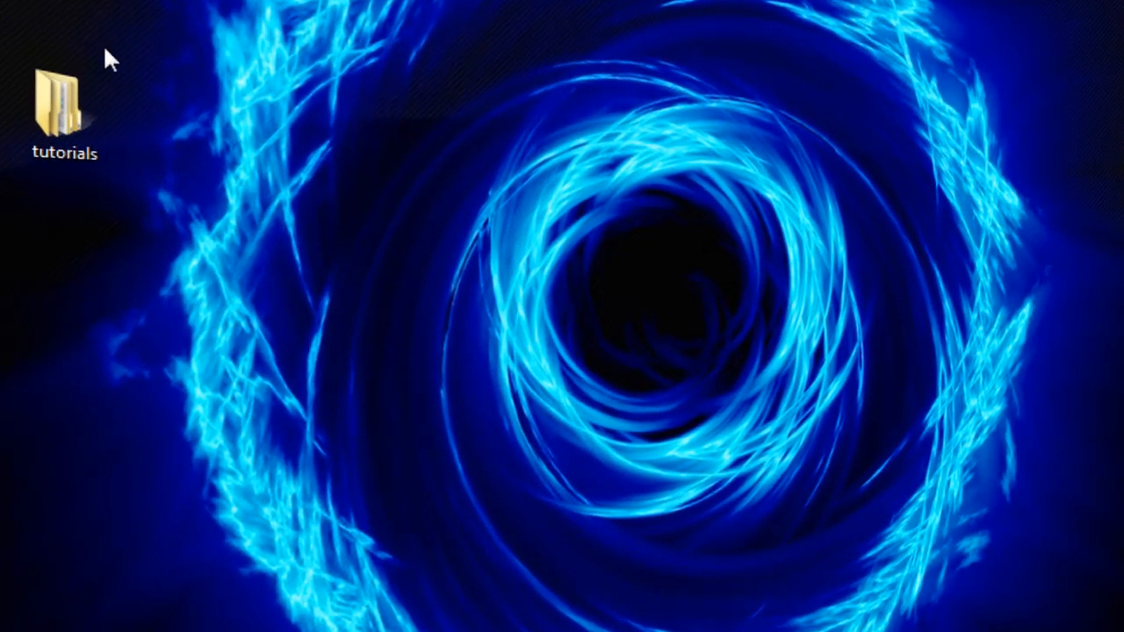
Navigate tutorials > batchAsAProgrammingLanguageTutorial > 03_labelGoto to reach 03.0_labelGoto.bat.
double_click(61, 99)
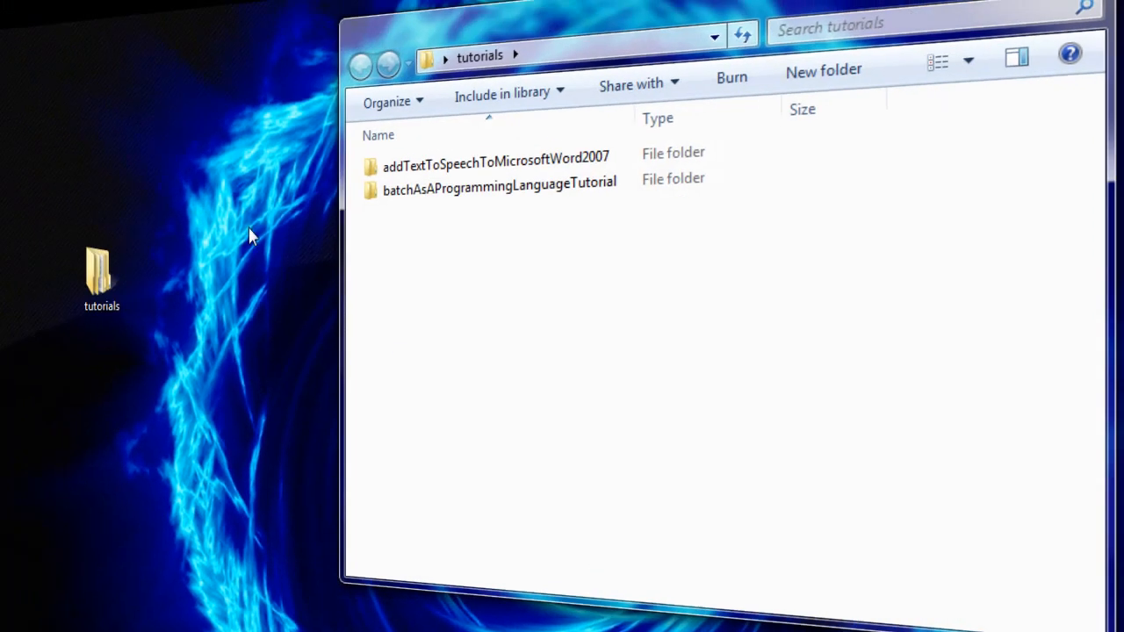
double_click(499, 181)
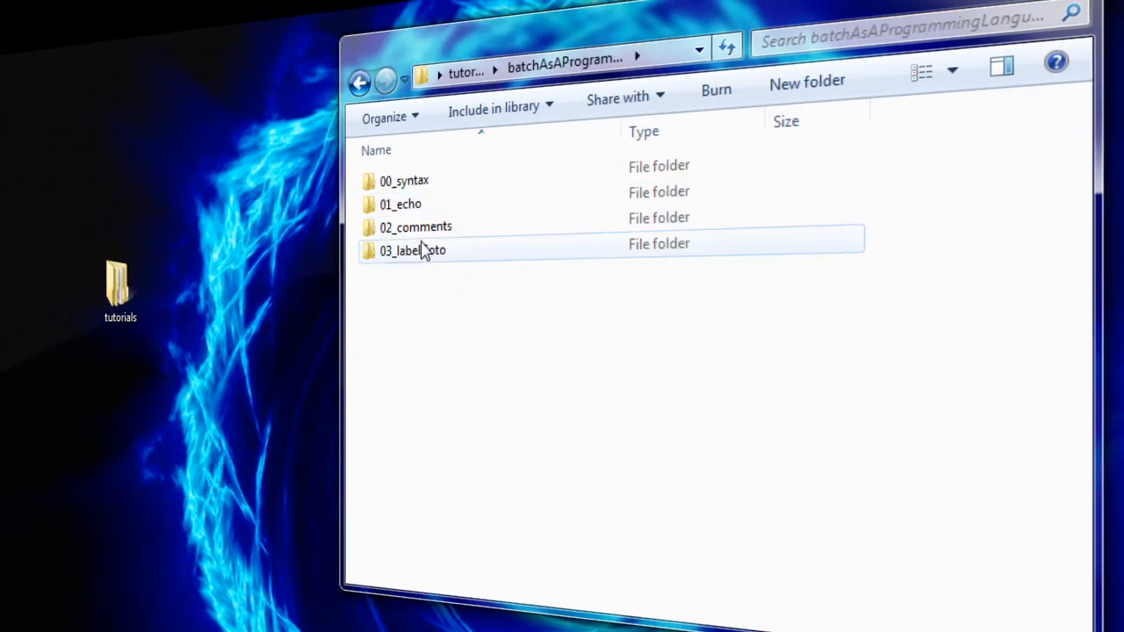
double_click(413, 249)
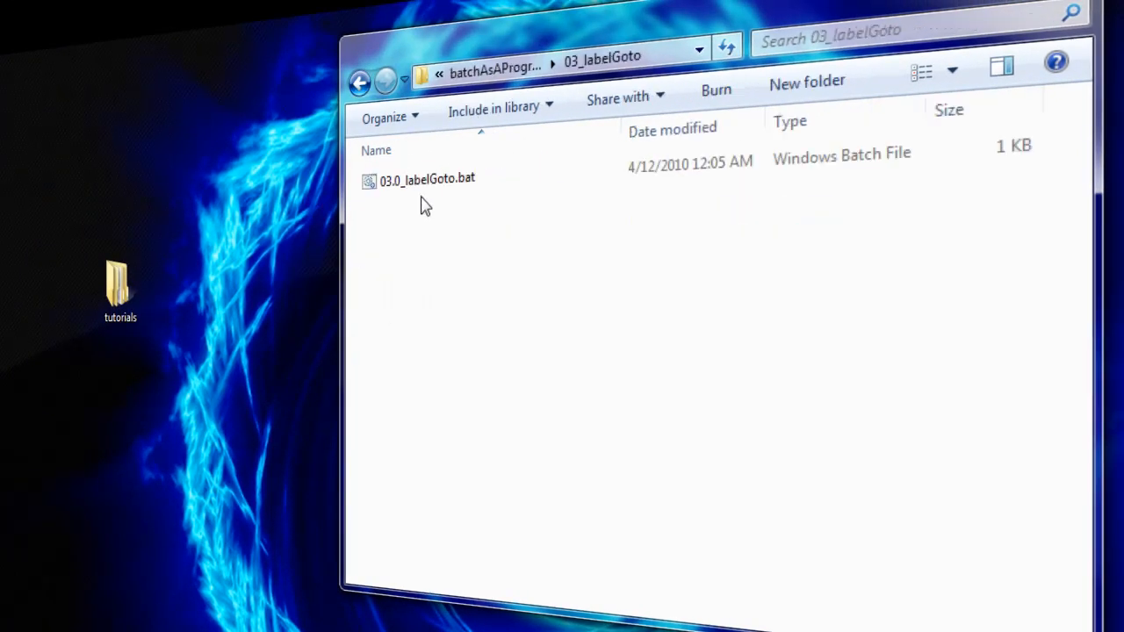
right_click(425, 180)
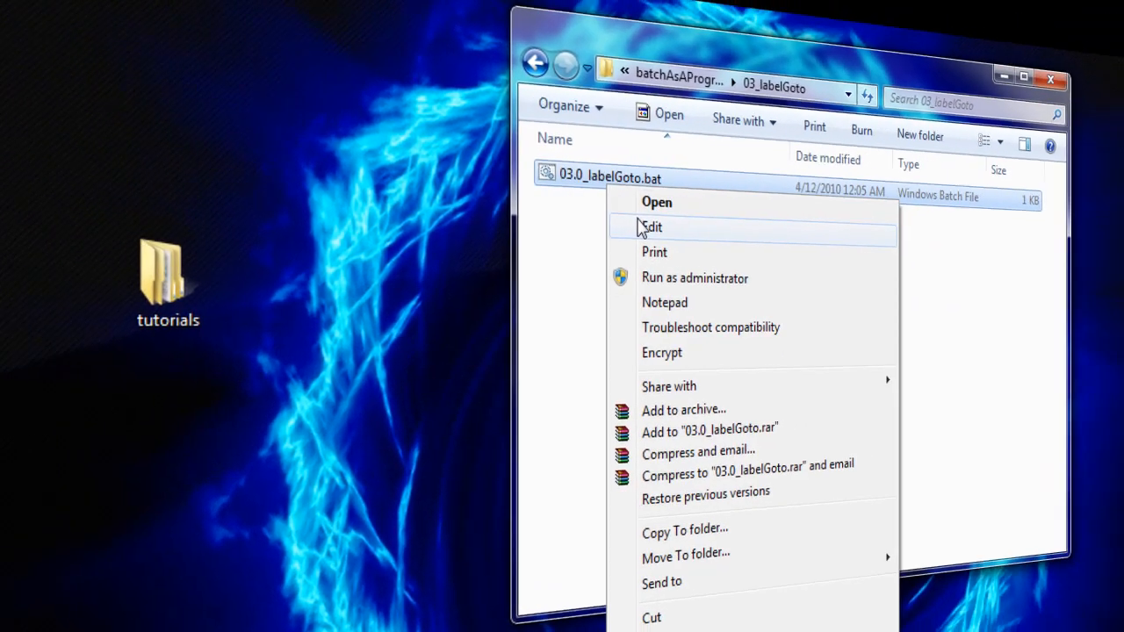
click(652, 226)
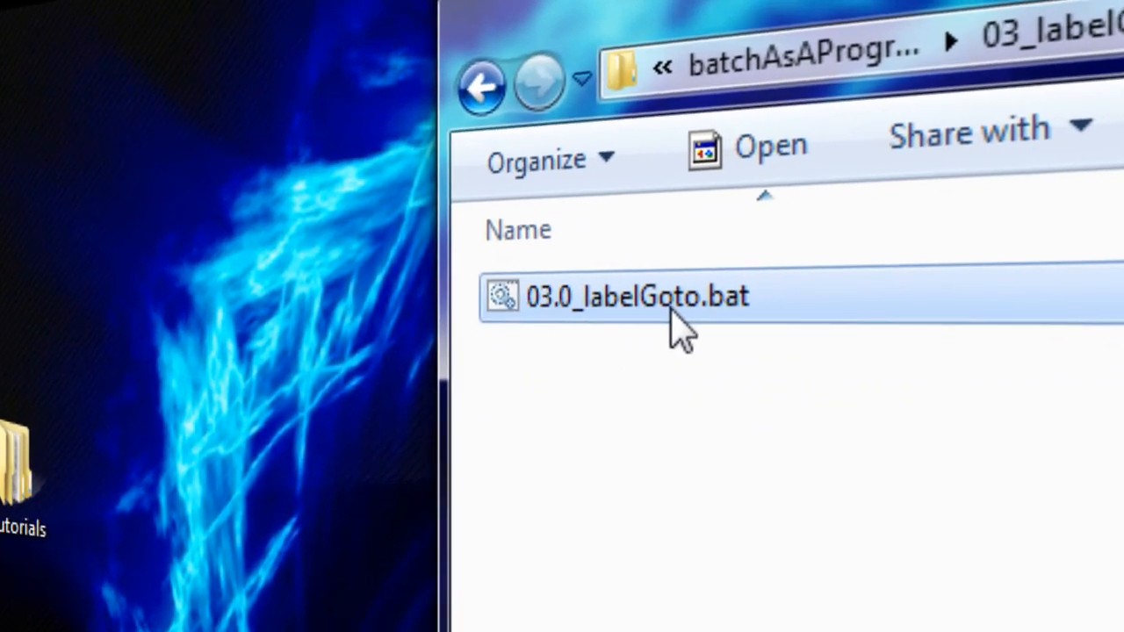
Run 03.0_labelGoto.bat and continue past the label 2 and label 1 pauses.
double_click(636, 295)
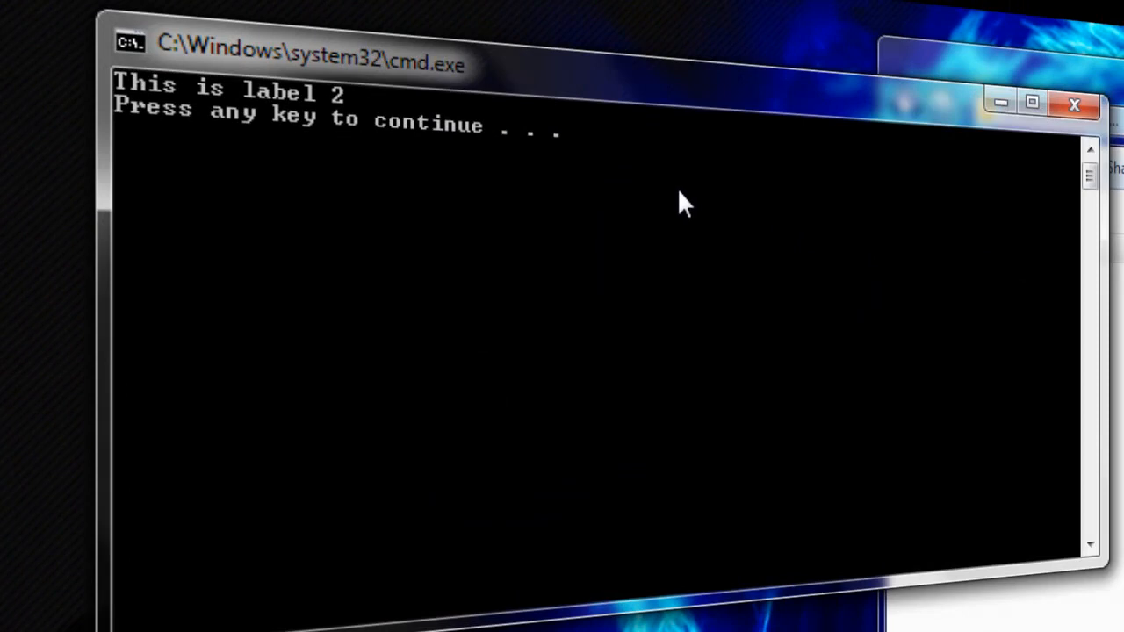
key(enter)
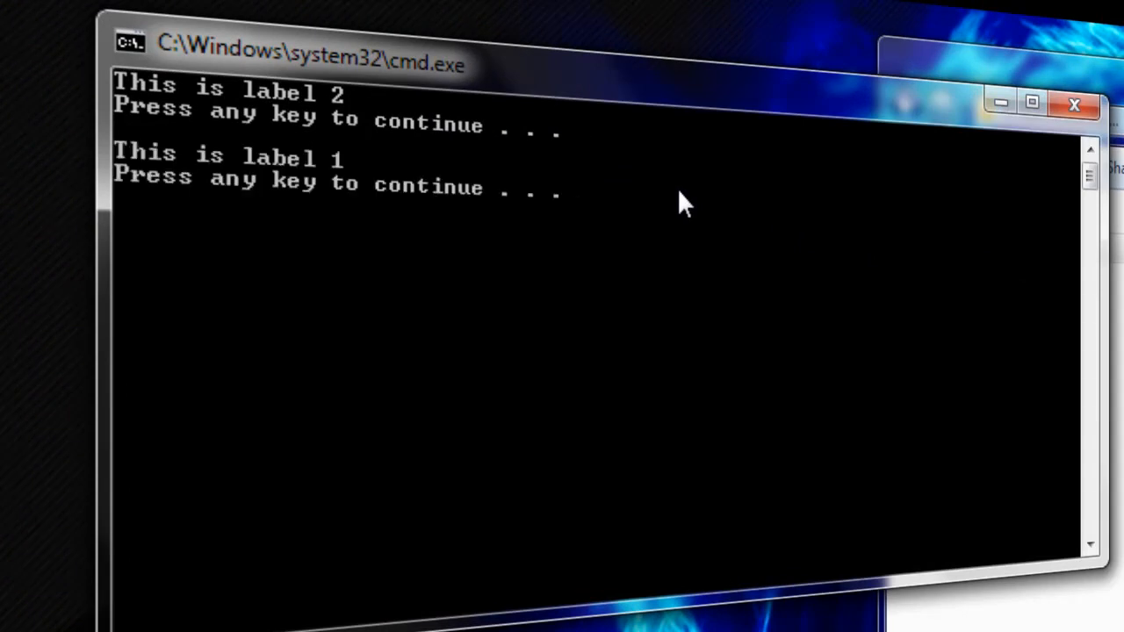
key(enter)
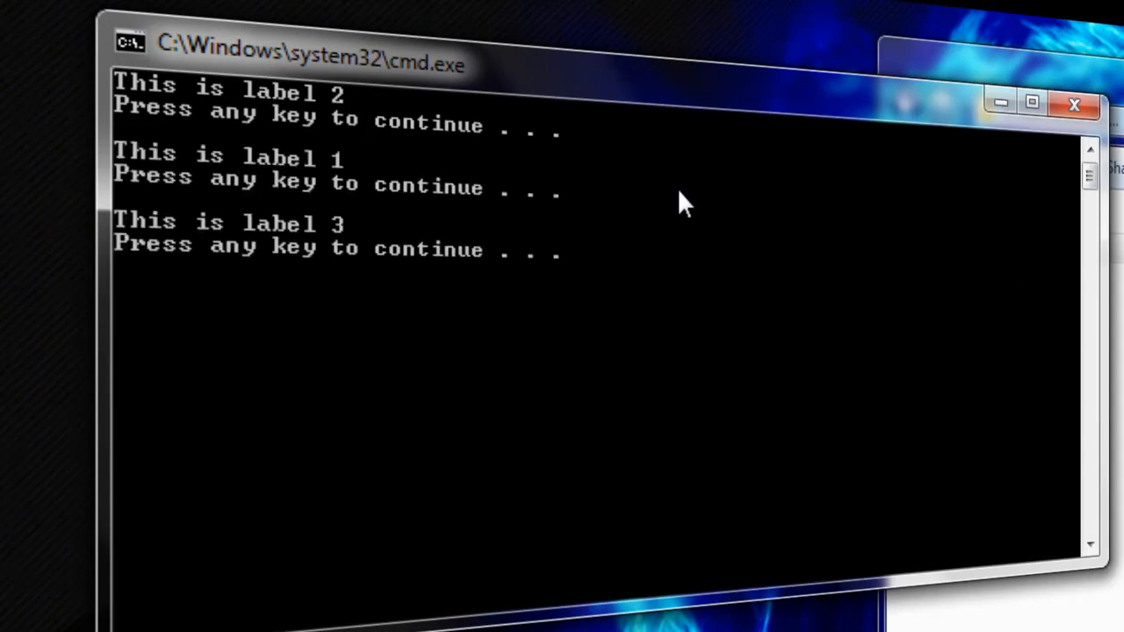